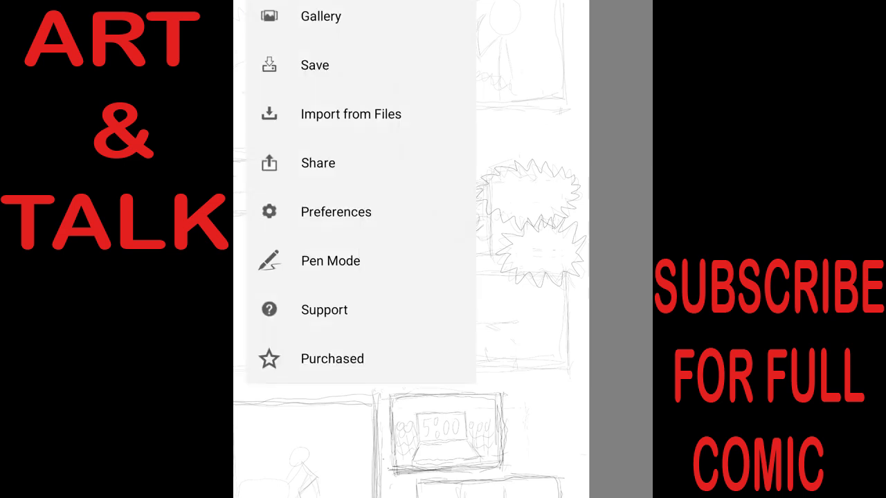
# Bring up the main menu with Gallery, Save, Import from Files and Preferences.
pyautogui.click(314, 65)
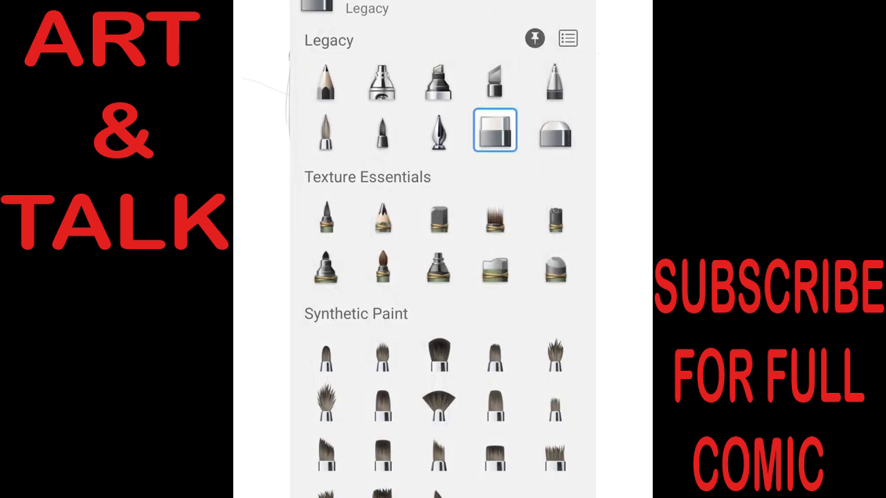
# Choose the first pencil brush from the Legacy section for the character sketch.
pyautogui.click(325, 81)
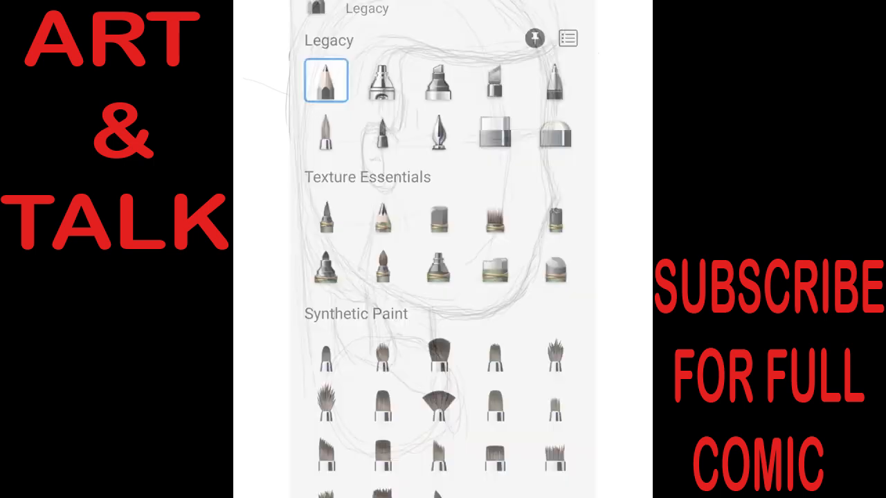